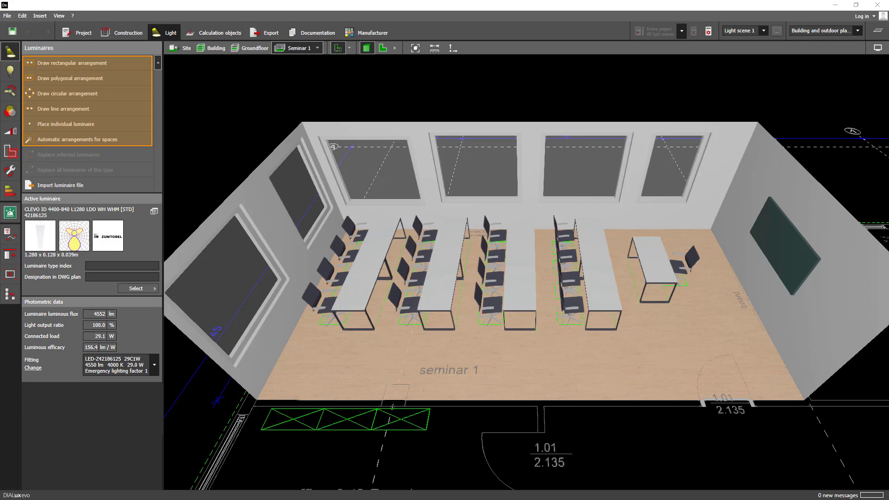
Show the Luminaires catalogue with its History list of recently used types
click(135, 288)
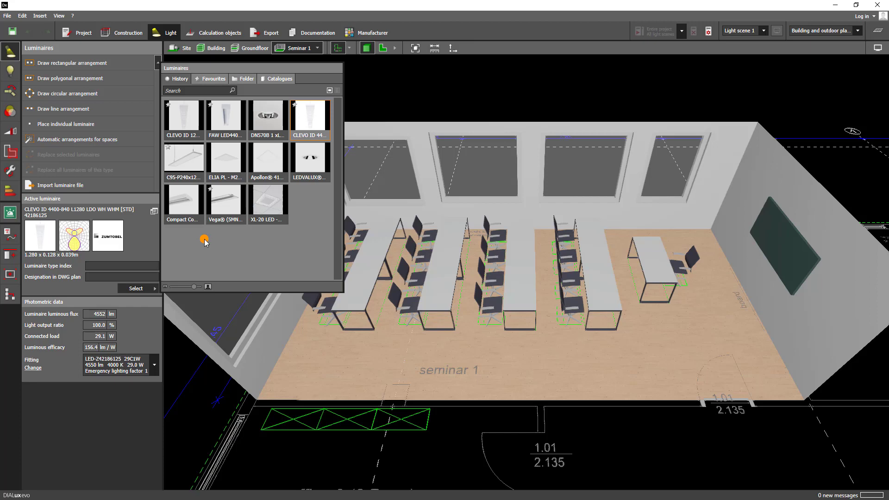
Return to the 2D plan view of Seminar 1 with CLEVO still active
click(380, 48)
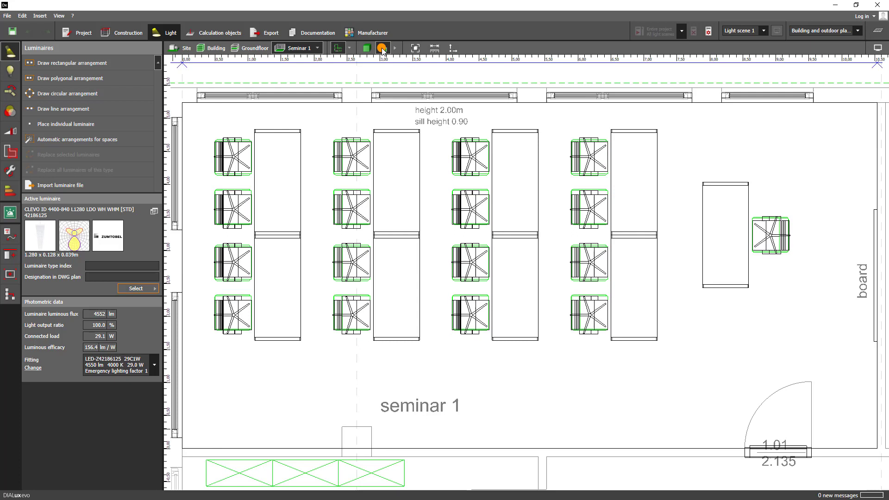
Place one CLEVO pendant at 2.65 m over the teacher's desk and nudge it along the desk
click(66, 124)
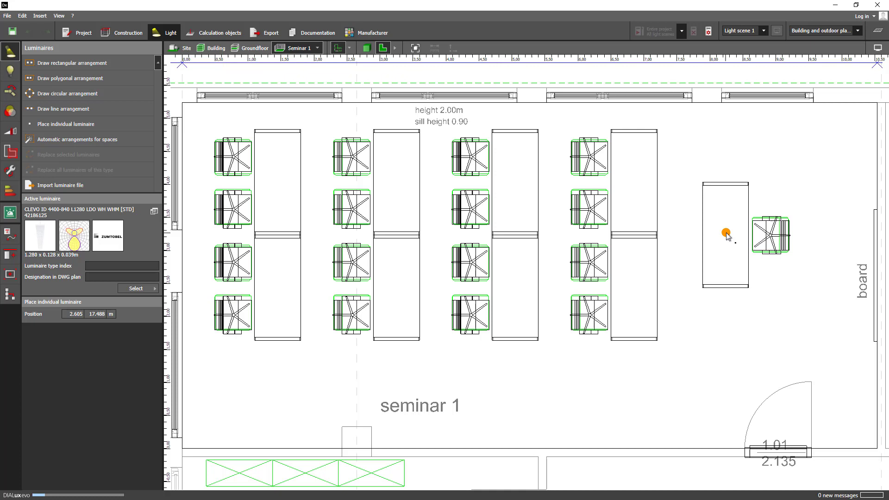
click(725, 236)
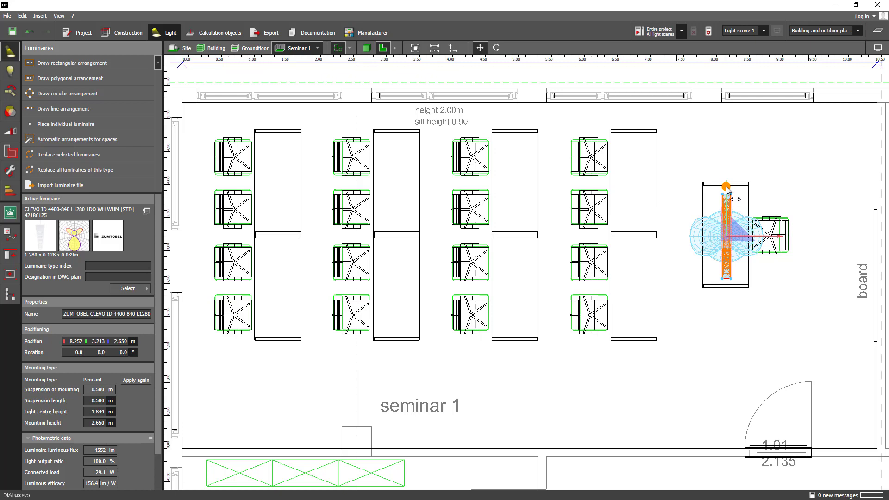
drag(728, 191, 710, 193)
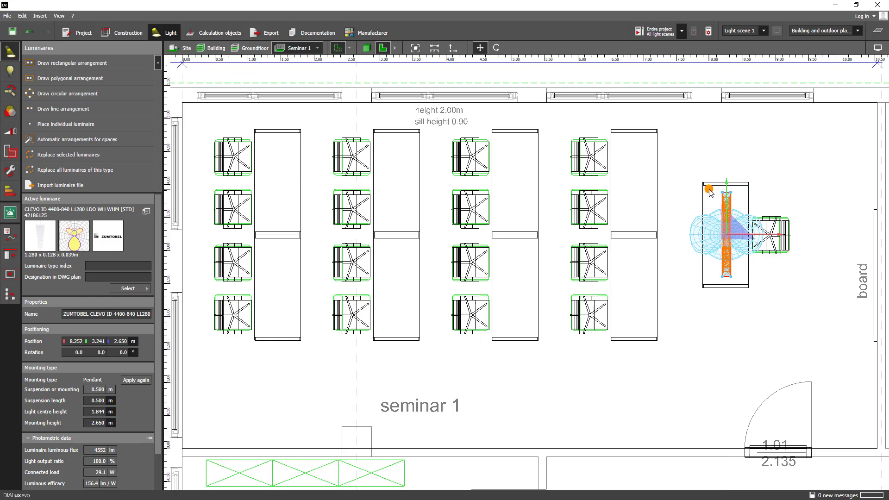
In the lit 3D view, lower the desk pendant vertically to a 2.50 m mounting height
click(366, 48)
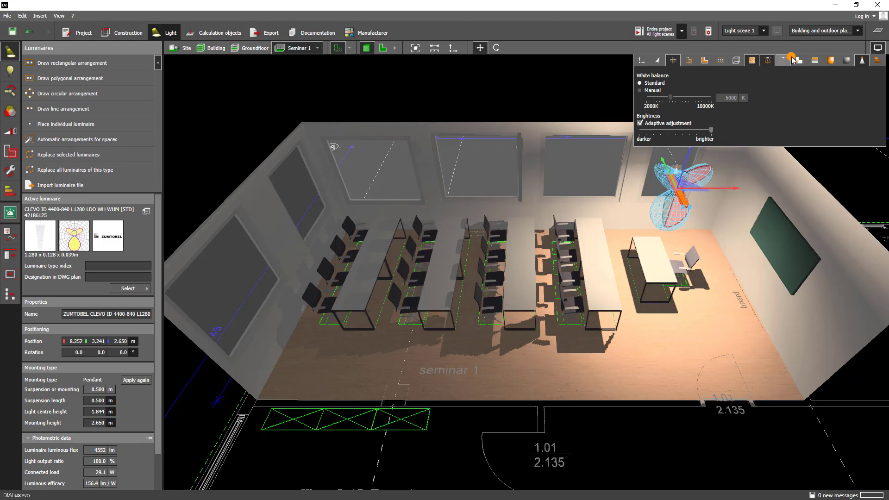
click(790, 60)
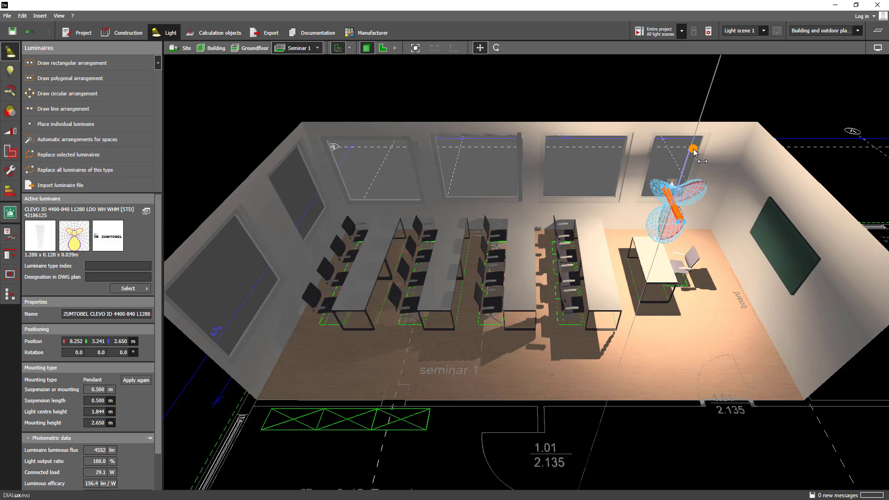
drag(694, 152, 639, 118)
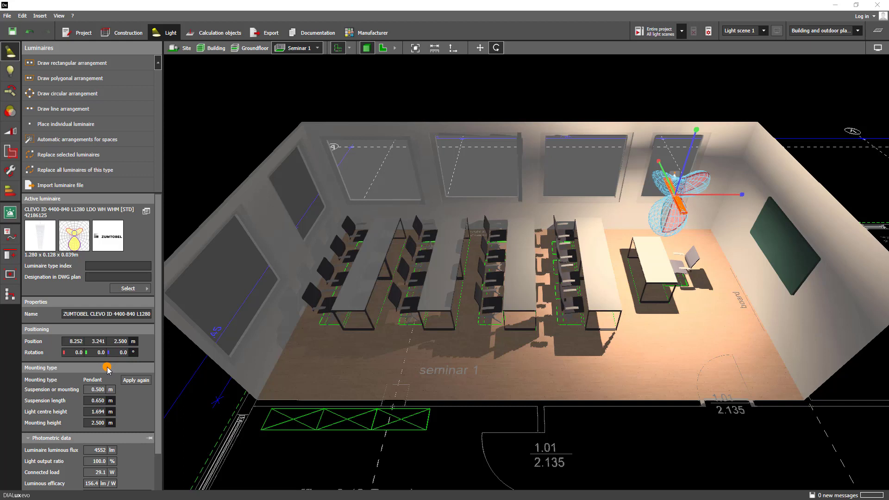
mouse_move(104, 370)
text(0.750)
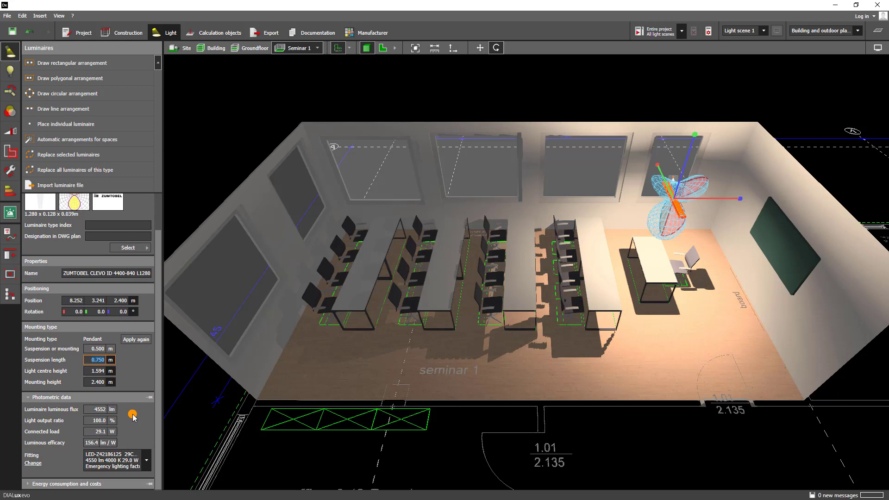
Set the desk pendant's suspension length to 0.750 m for a 2.40 m mounting height
click(127, 247)
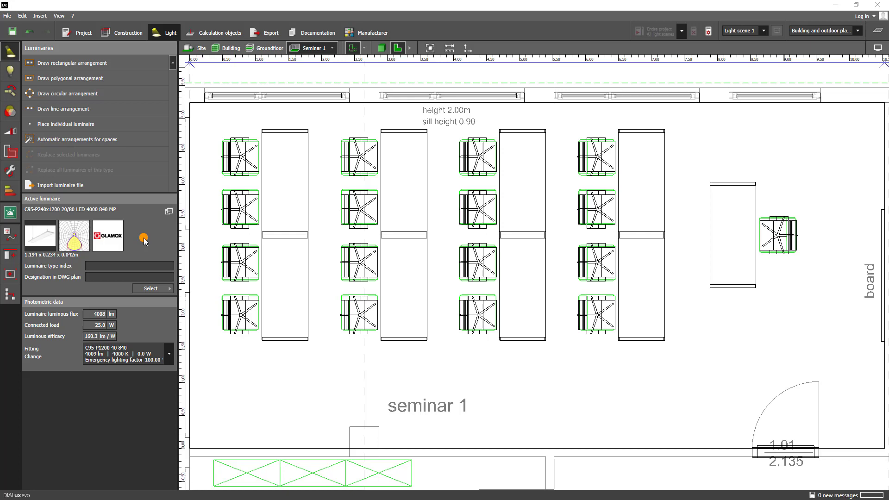
mouse_move(11, 153)
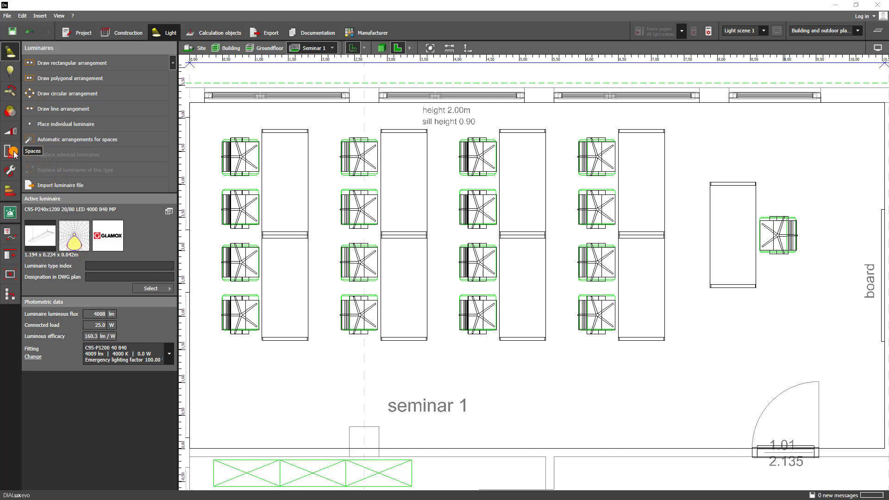
mouse_move(11, 152)
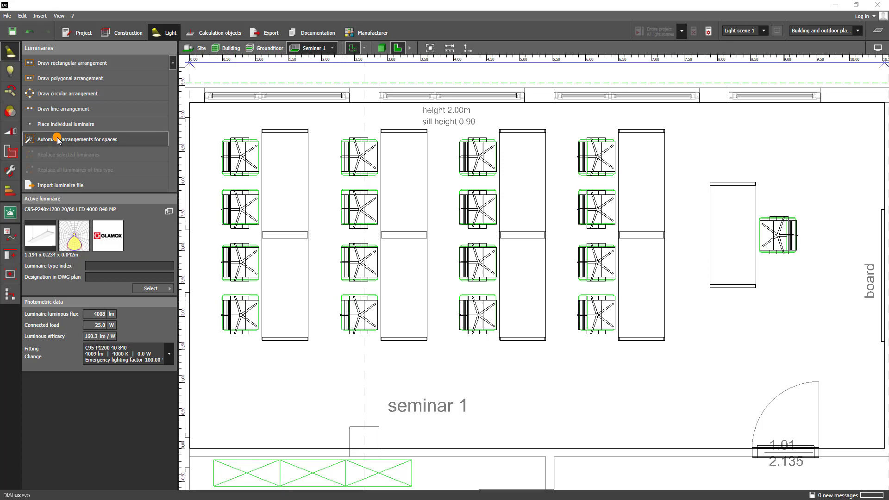
Draw a 3 by 2 rectangular field of Glamox C95 pendants in seminar 1 and adjust column spacing
click(74, 139)
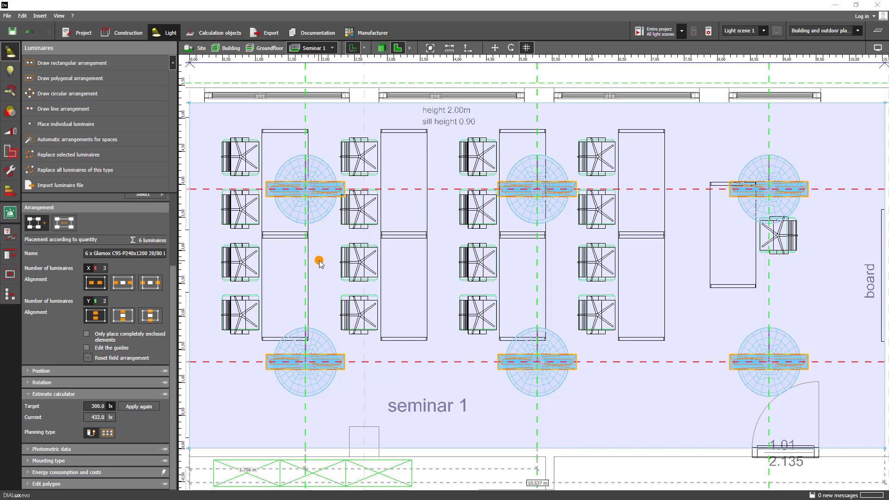
drag(319, 262, 333, 269)
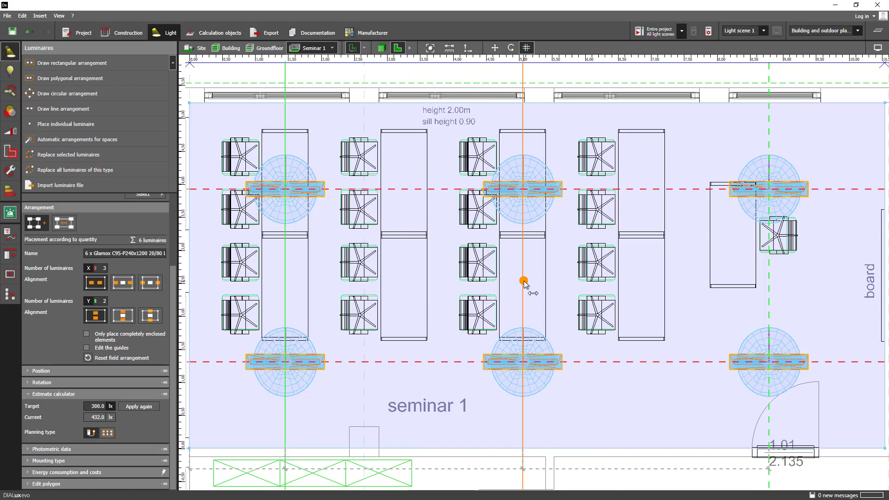
right_click(523, 280)
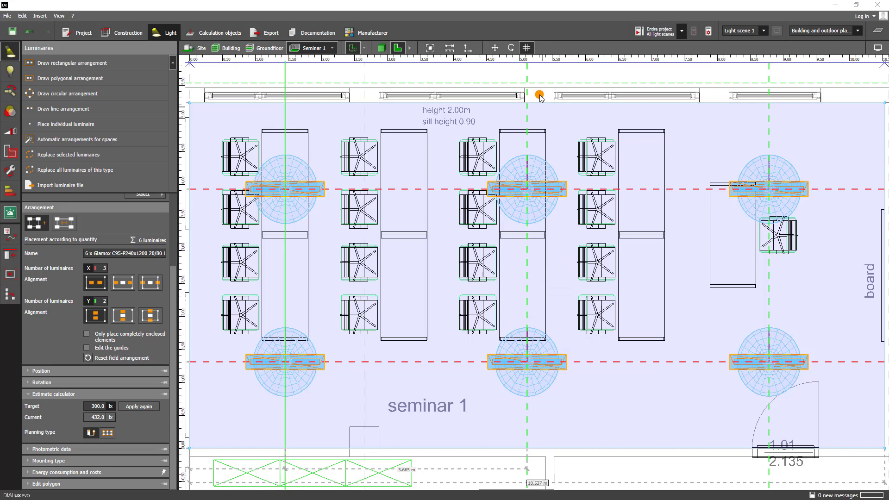
click(526, 48)
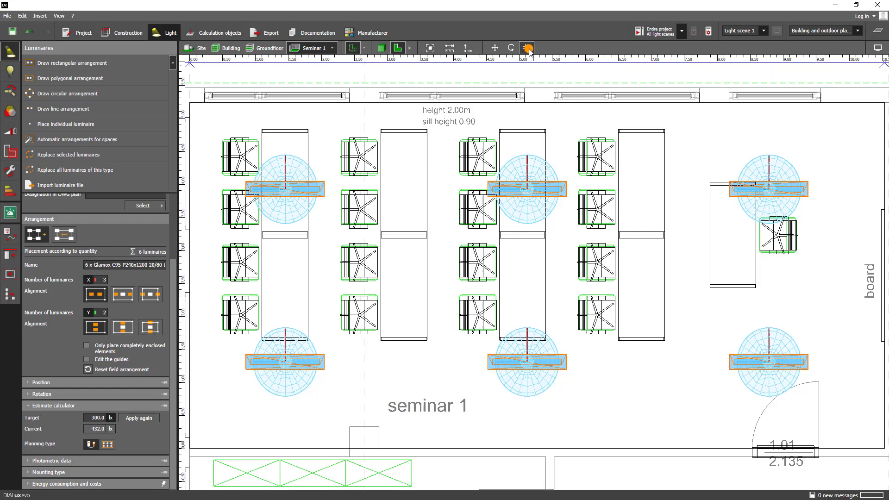
Rotate the field's luminaires 90° clockwise and review pendant mounting at 2.750 m
click(526, 49)
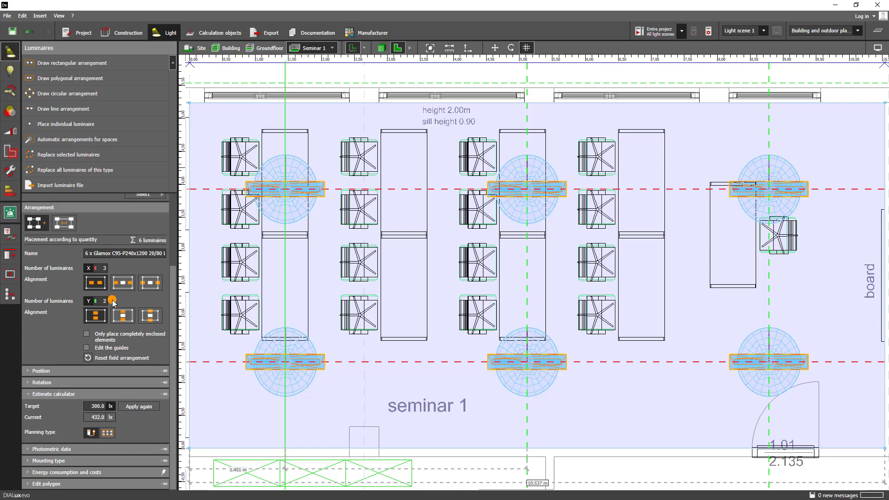
mouse_move(108, 301)
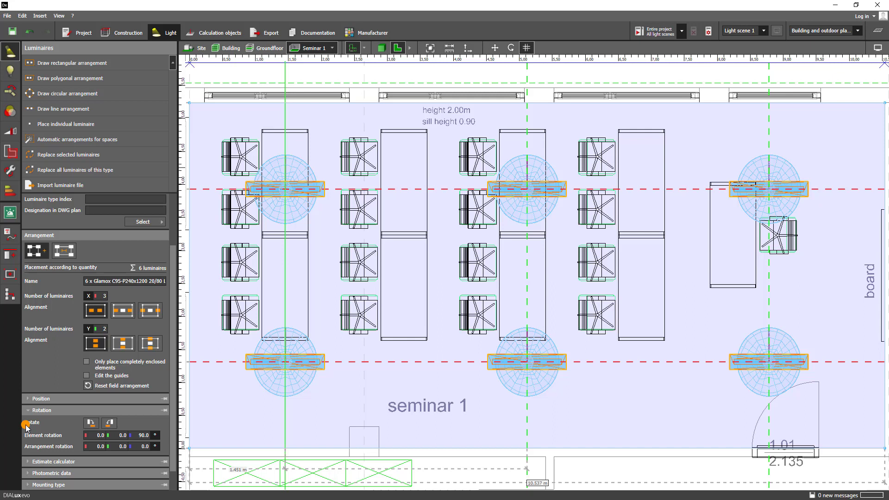
mouse_move(91, 423)
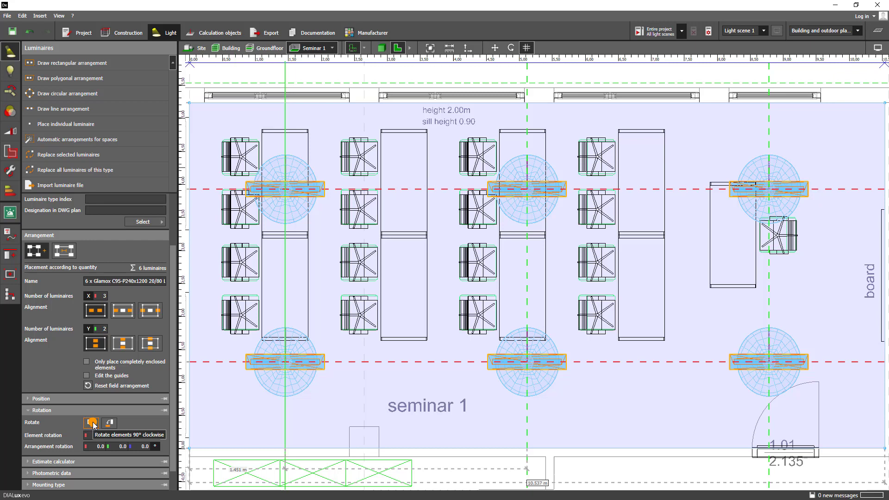
click(90, 422)
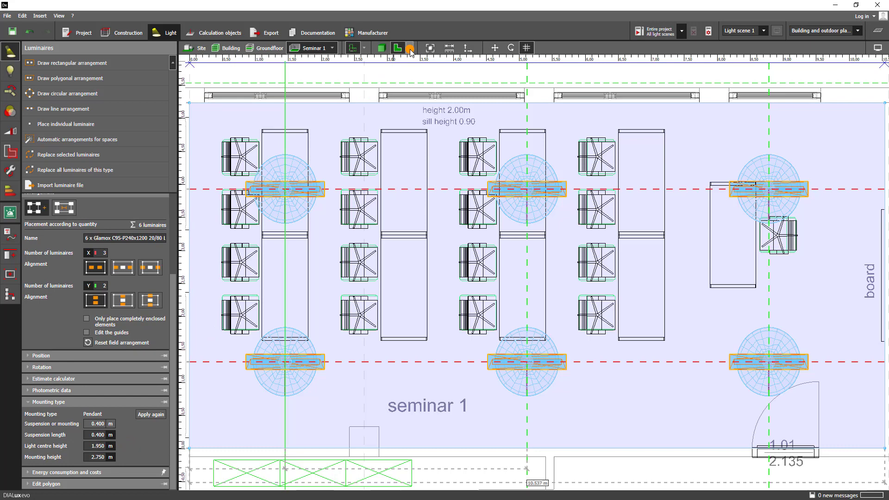
Check the field in side elevation, then resize it in plan to 6.400 m clear of the board wall
click(413, 48)
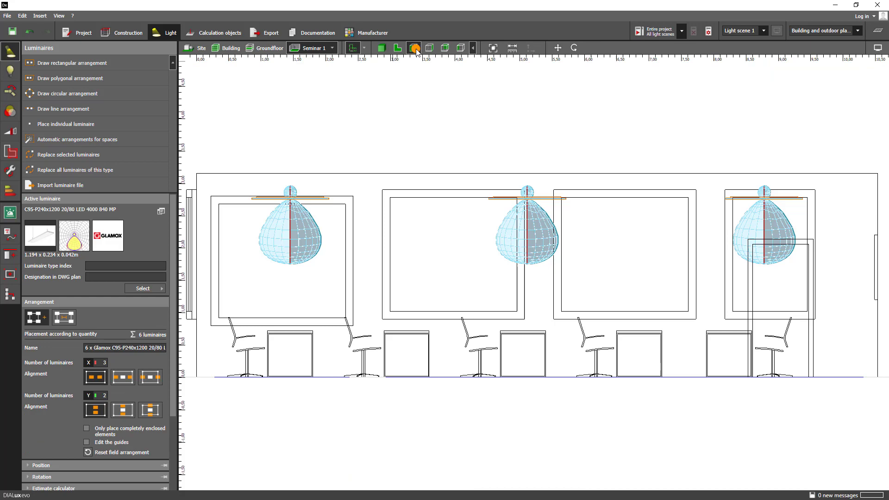
click(397, 48)
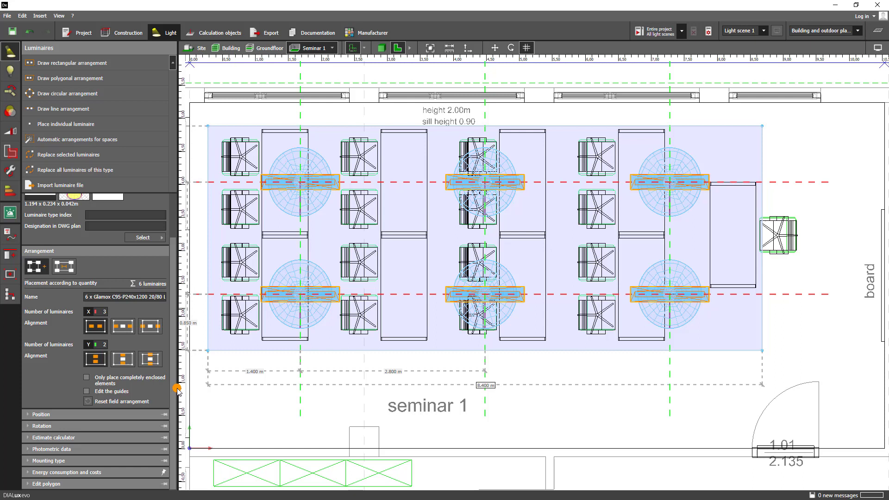
click(48, 437)
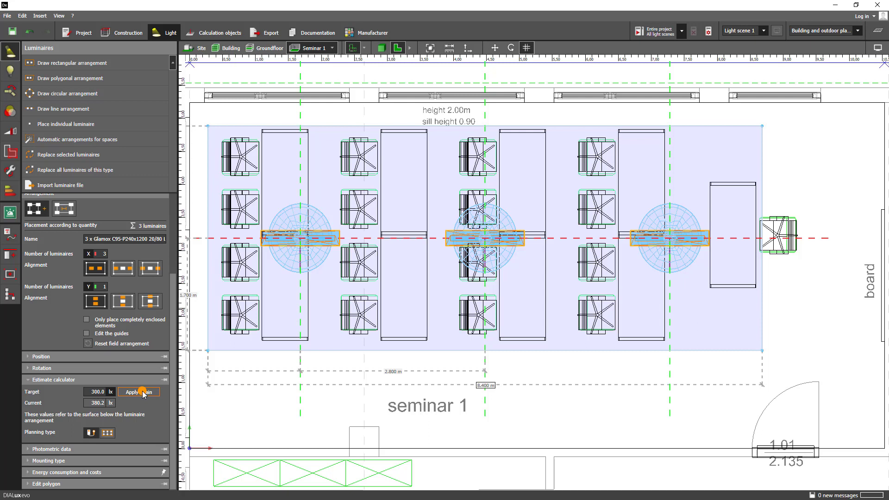
click(139, 391)
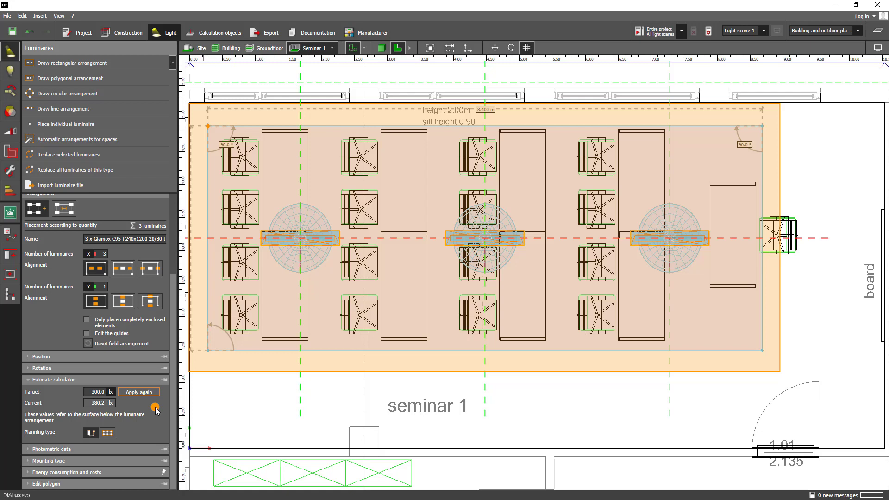
click(98, 287)
text(2)
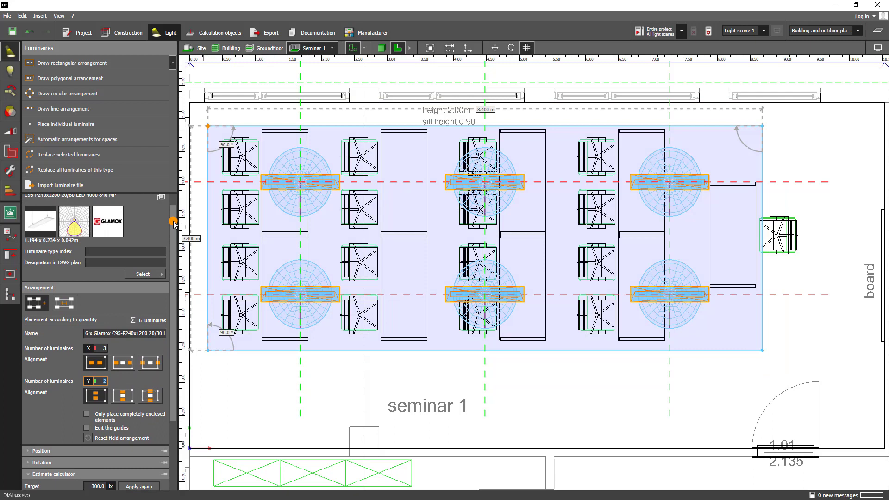
Arrange the field by distance with luminaire spacing X=2.388 m and Y=2.000 m
click(64, 317)
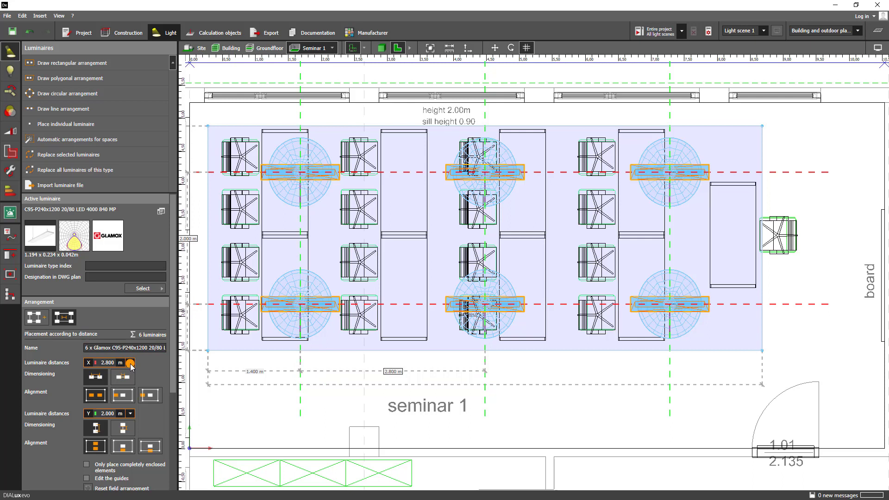
click(130, 363)
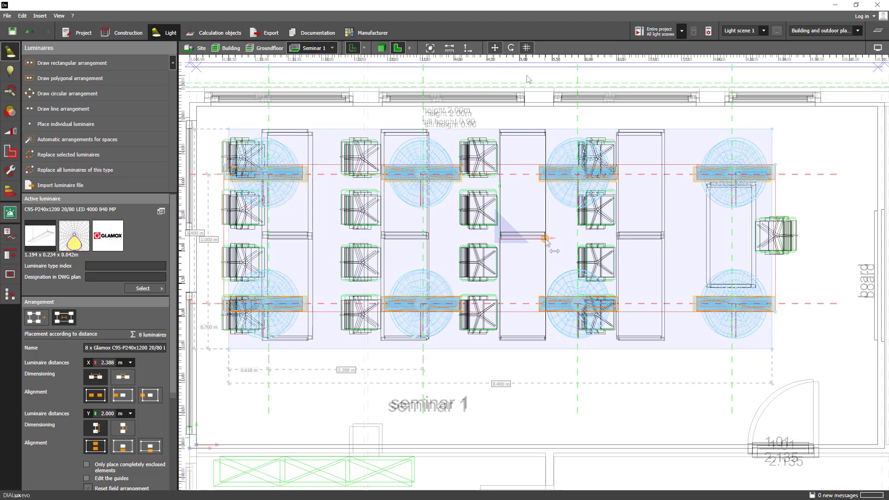
Draw a line of Zumtobel FAW LED4400 board luminaires along the board wall
click(381, 48)
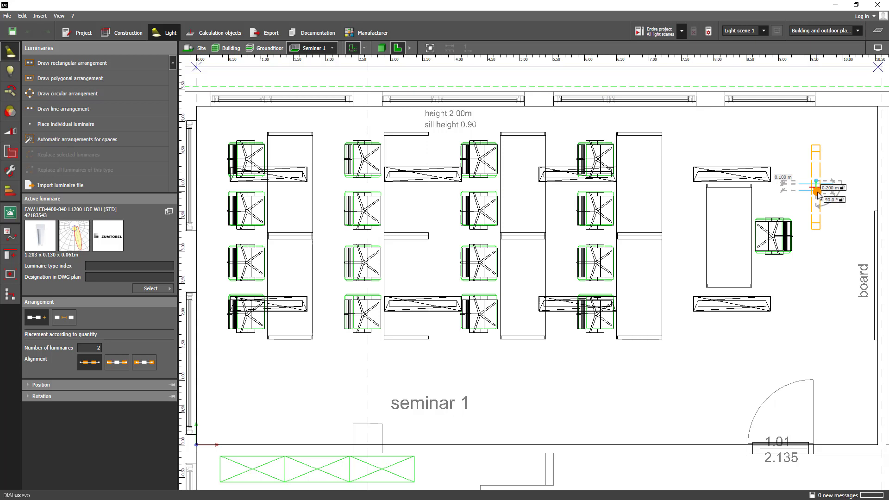
drag(817, 193, 816, 347)
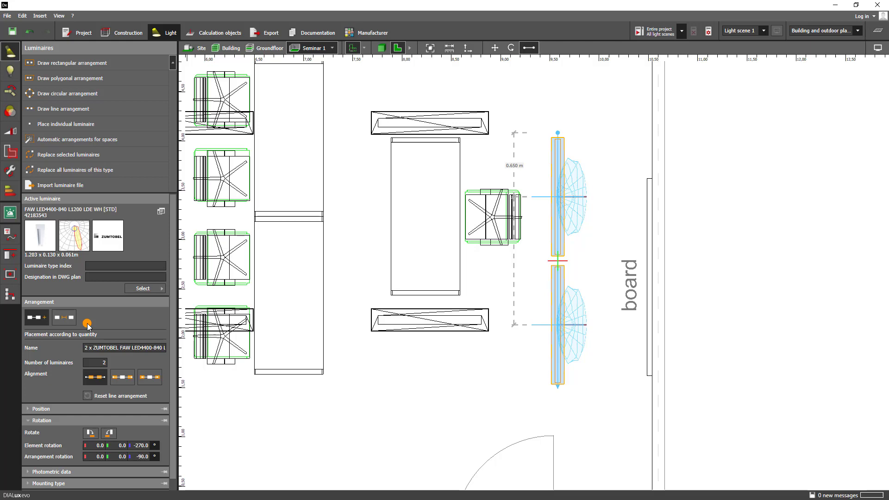
click(64, 317)
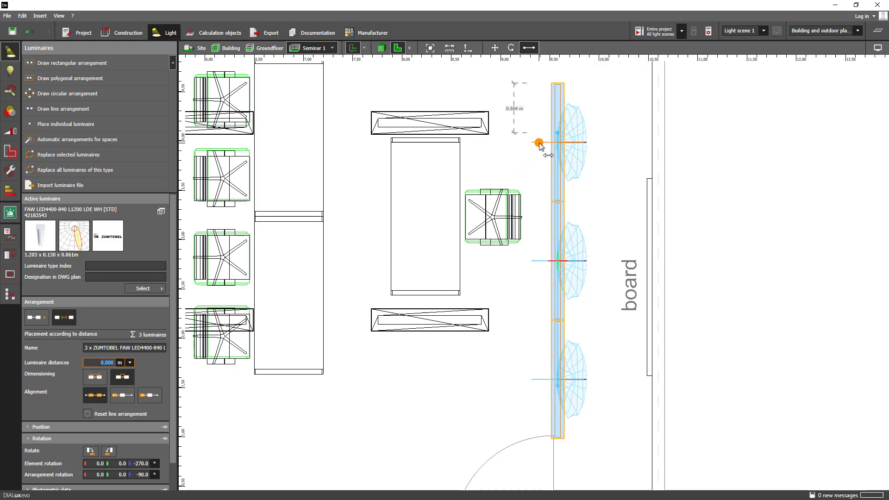
Shorten the board line from its top end so it holds two luminaires instead of three
drag(538, 143, 556, 143)
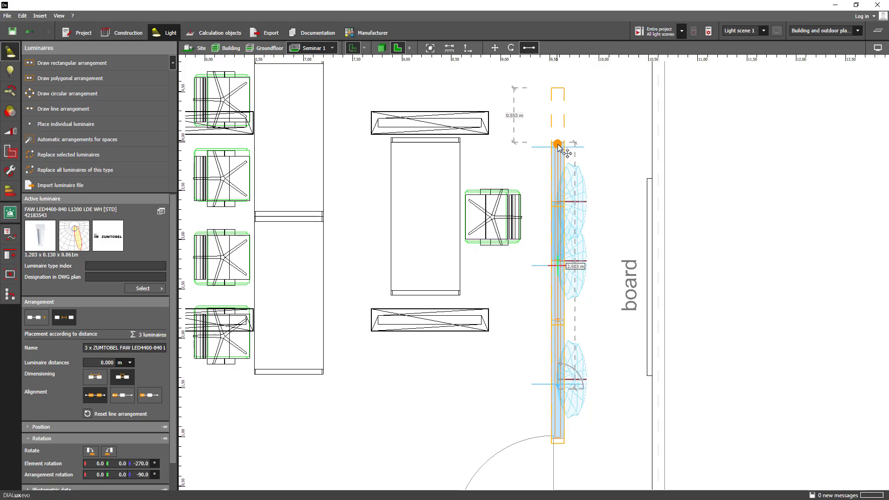
drag(555, 144, 556, 204)
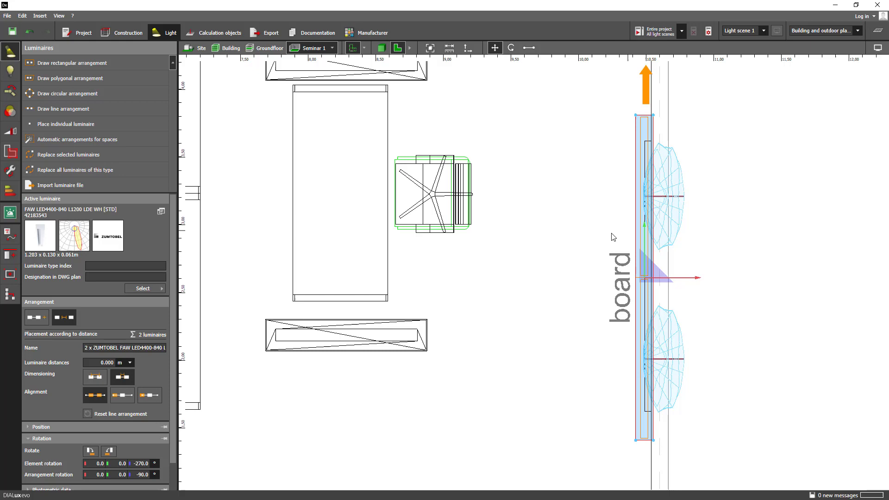
Set the board line's Position X from 10.486 to 9.486 m, 1 m off the board wall
click(354, 282)
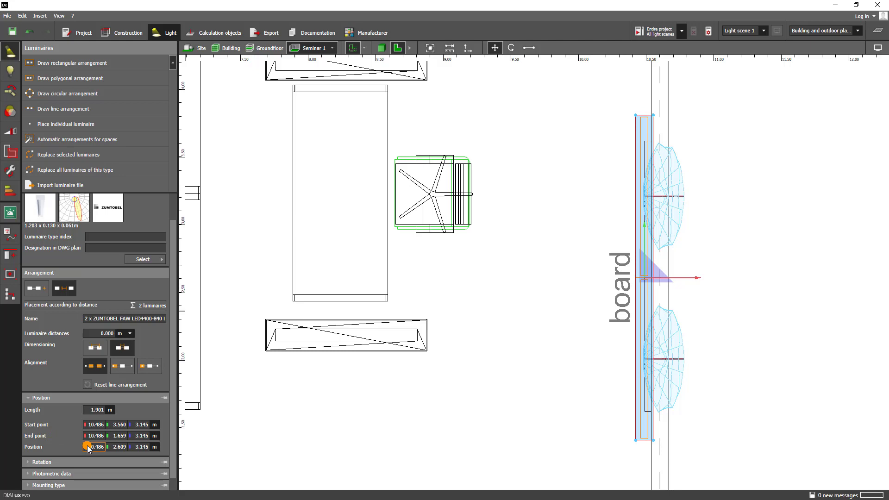
click(95, 447)
text(9.486)
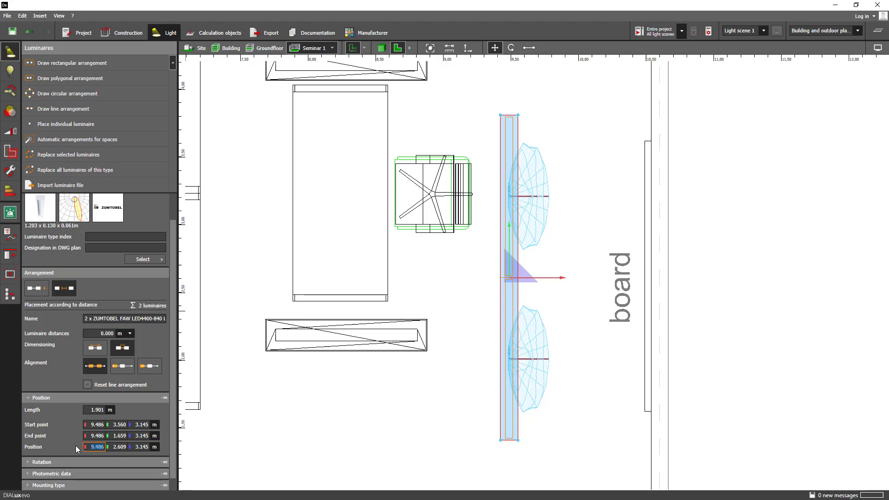
click(381, 48)
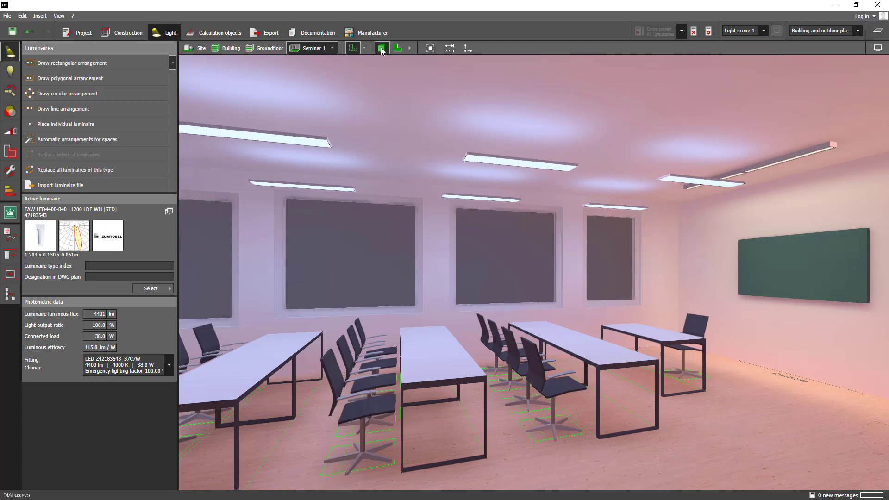
Return to the Seminar 1 2D plan and select the eight-fitting Glamox C95 field
click(398, 48)
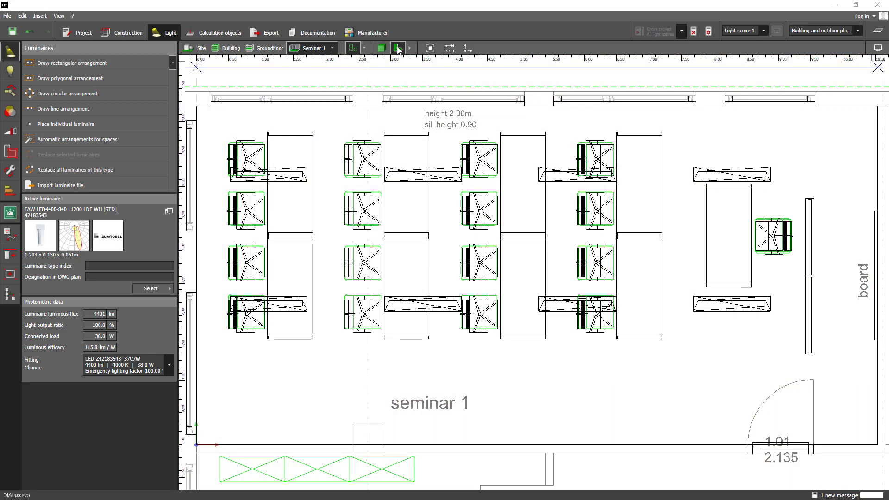
click(396, 48)
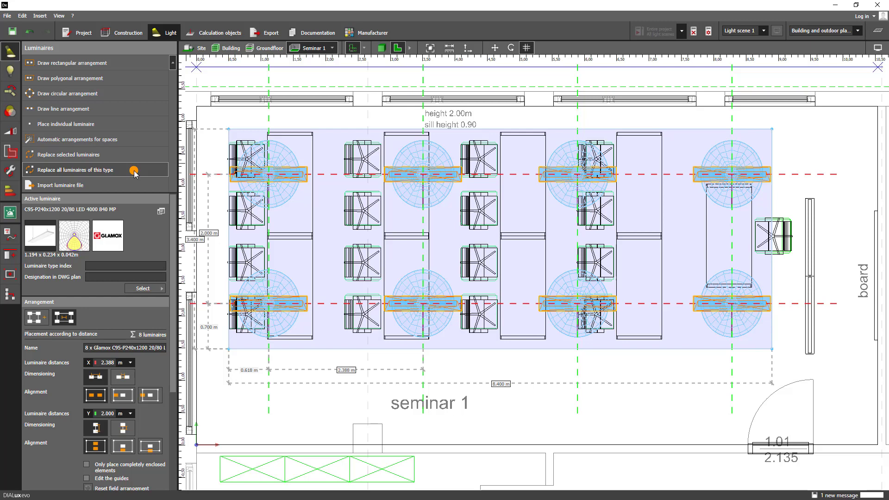
Replace all field-type luminaires with the Zumtobel CLEVO ID 4400-840 L1280 from Favourites
click(73, 171)
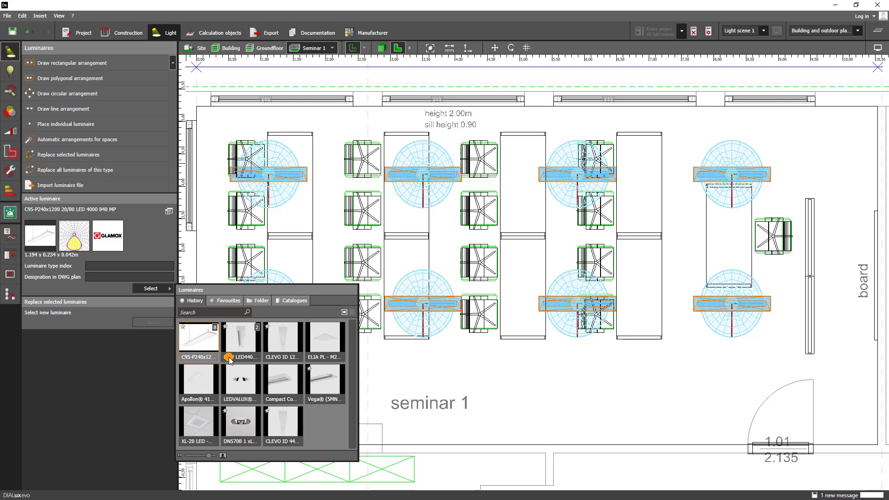
click(284, 422)
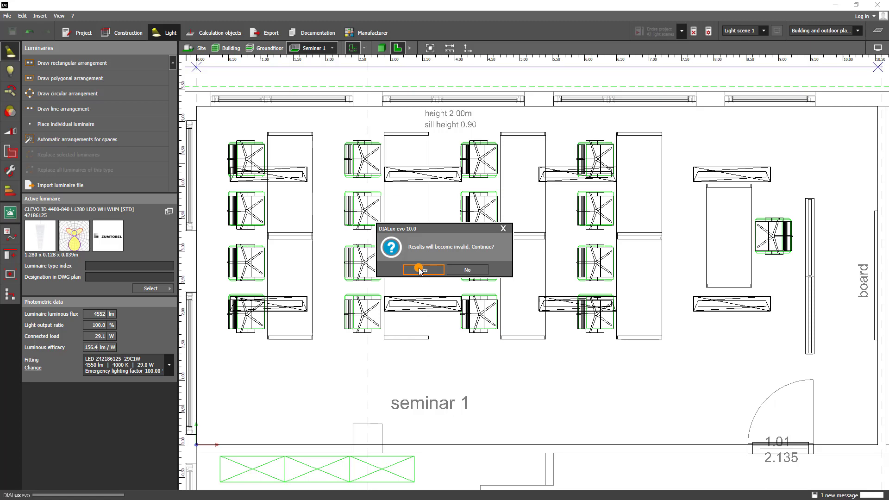
Accept invalidated results and keep the CLEVO ID luminaires at their current mounting positions
click(422, 269)
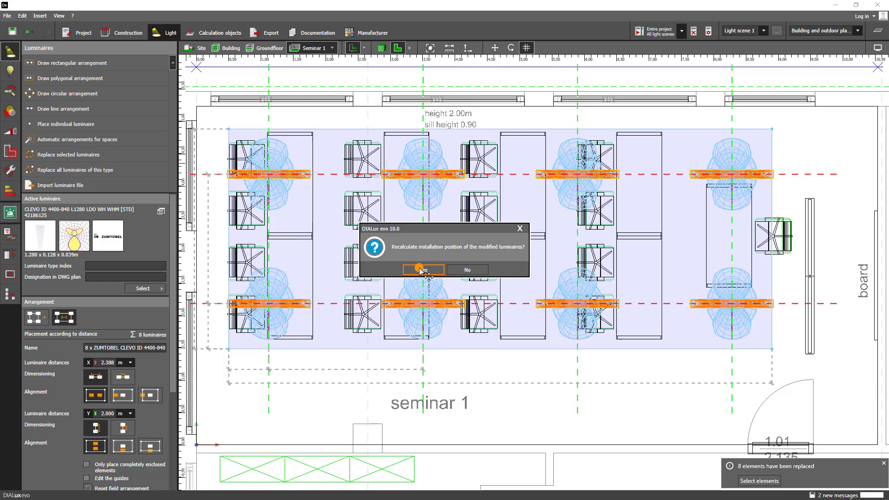
mouse_move(469, 269)
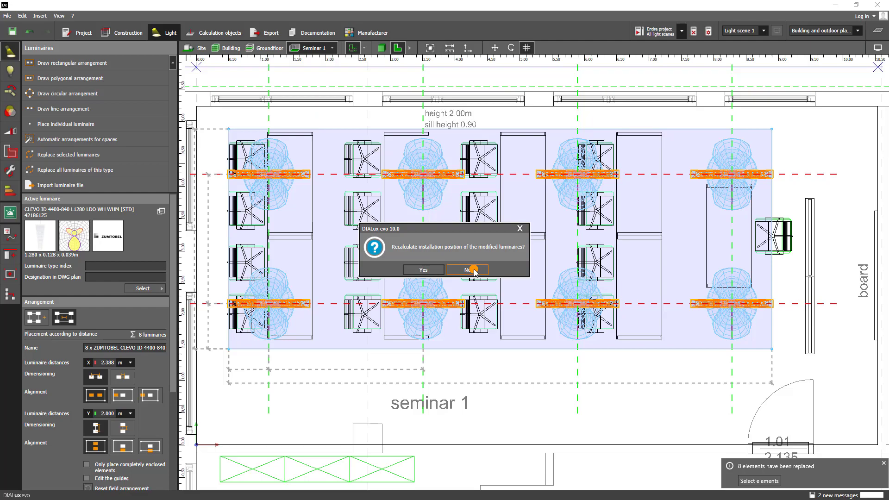
click(466, 269)
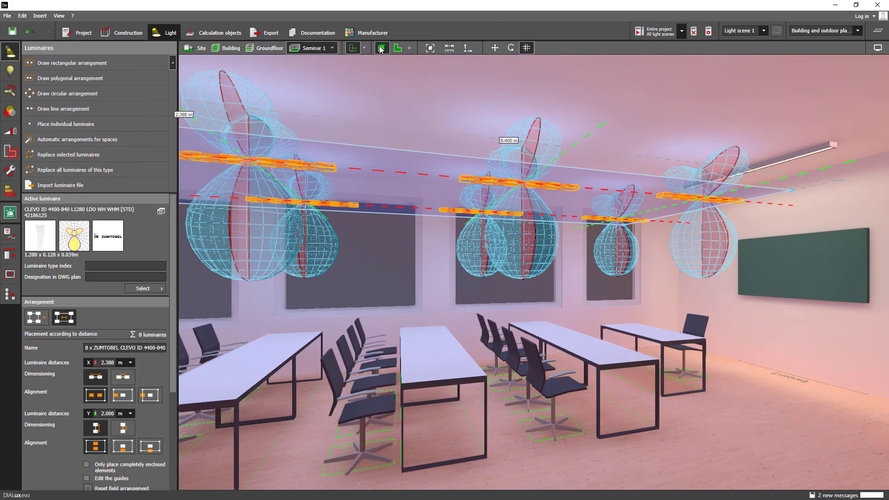